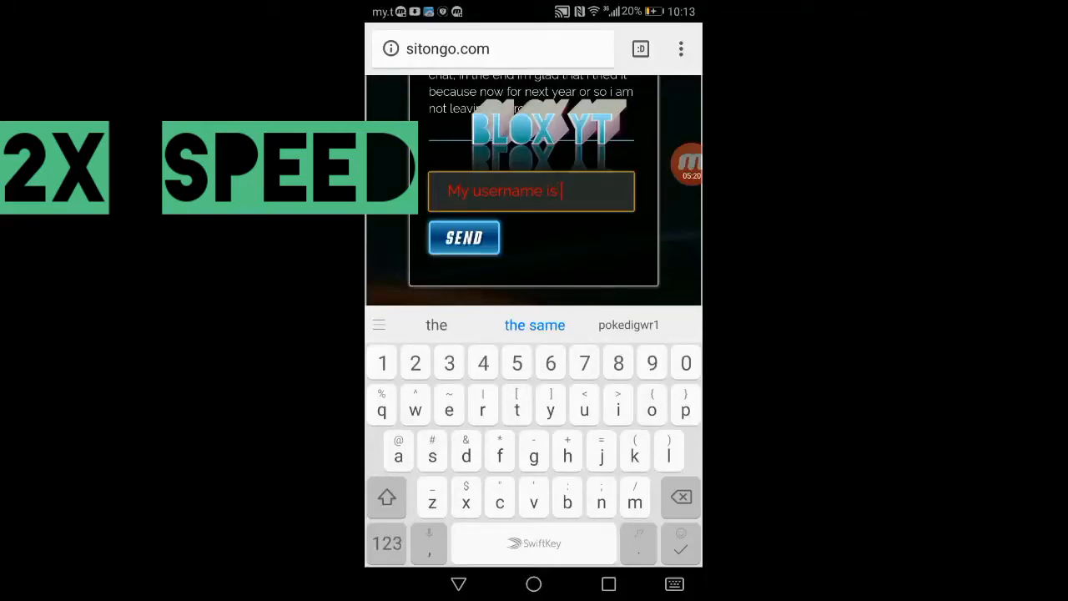
{"action": "type", "text": "omgplads"}
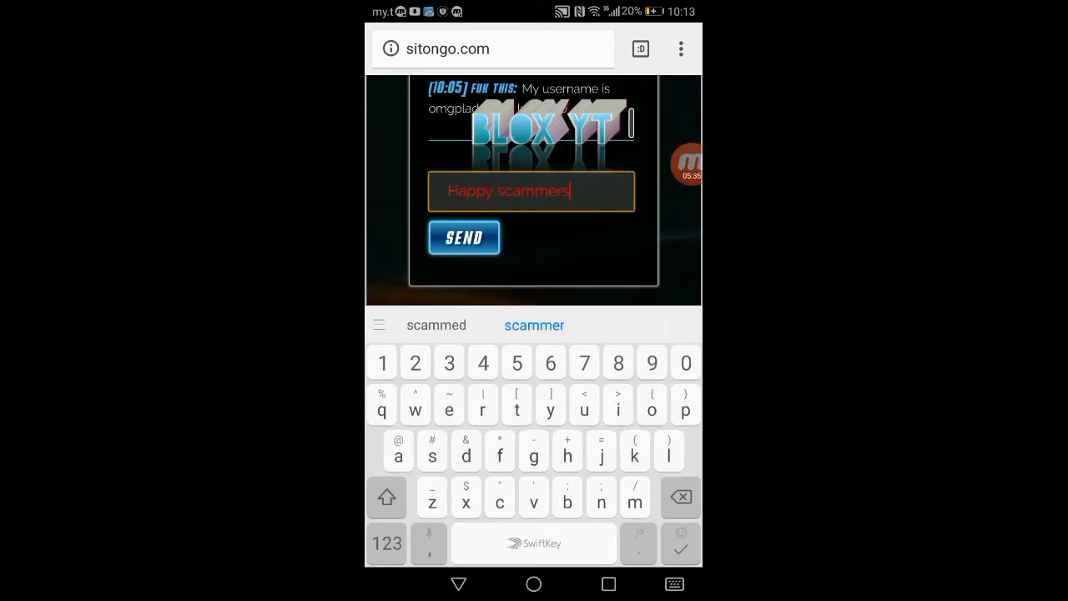
{"action": "left_click", "coordinate": [464, 238]}
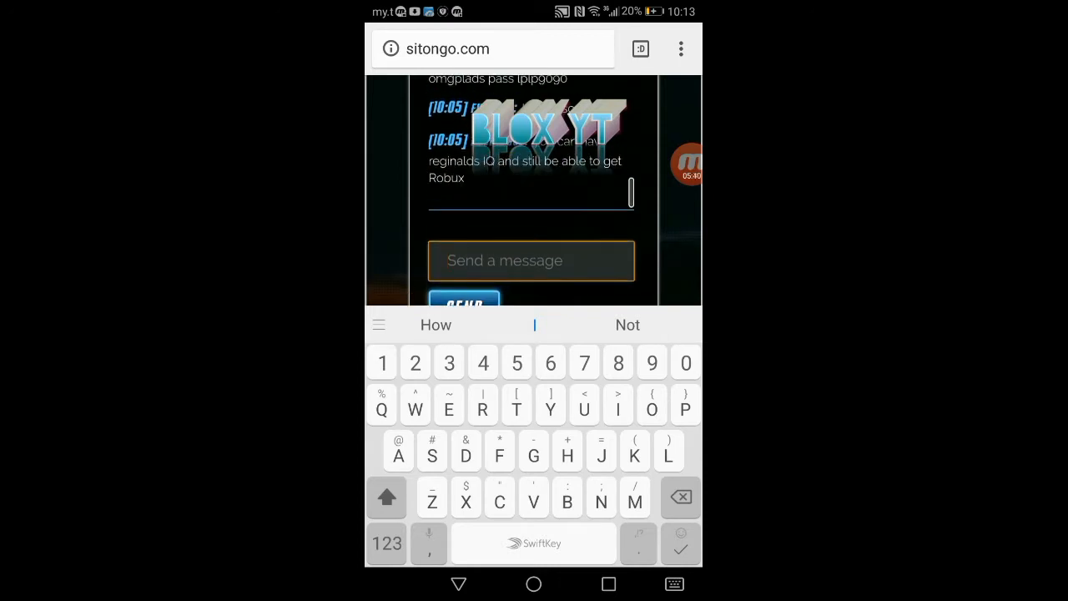
{"action": "type", "text": "See"}
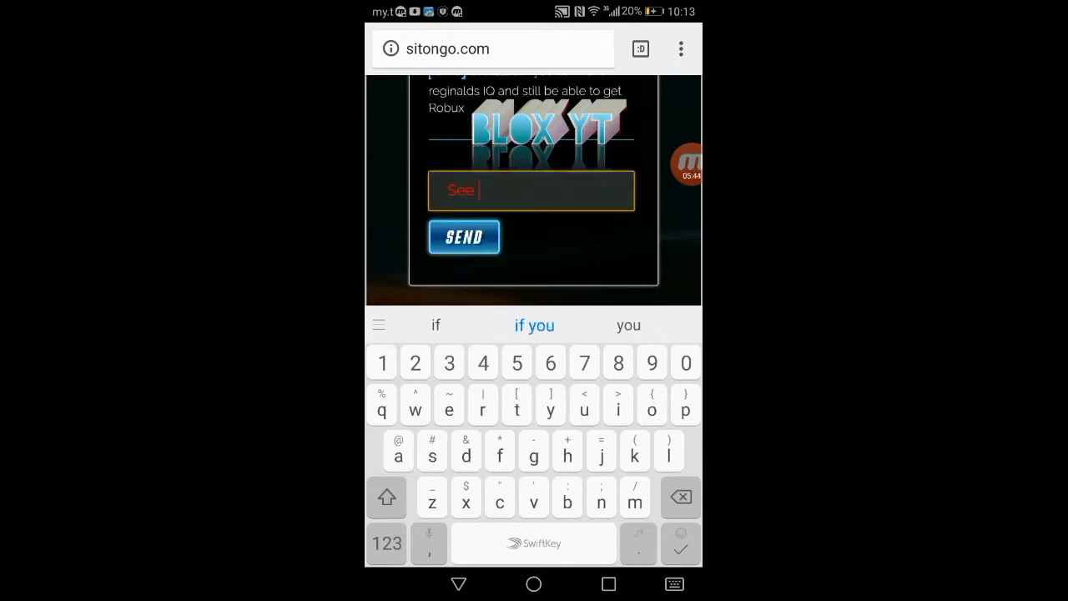
{"action": "type", "text": "now they al"}
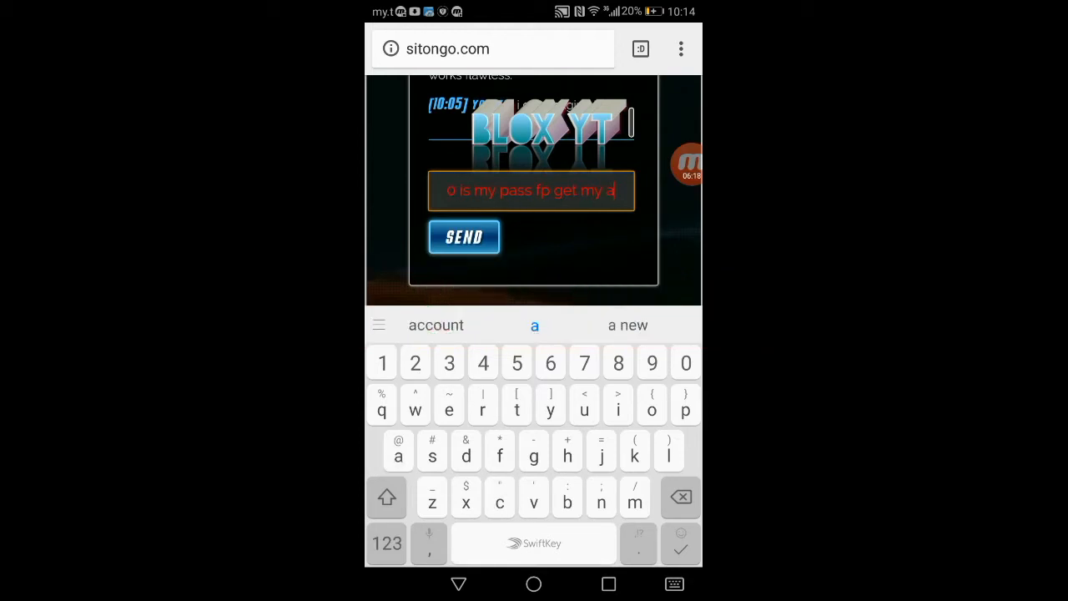
{"action": "left_click", "coordinate": [464, 237]}
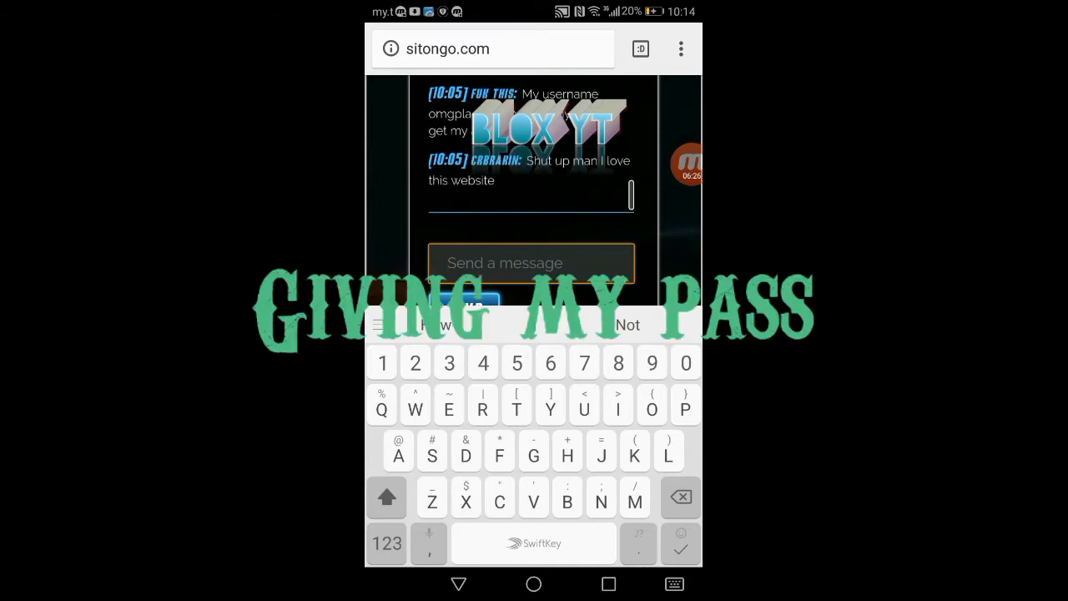
Step: Reply 'Lol its scam' in the chat and start another message
{"action": "type", "text": "Lol i"}
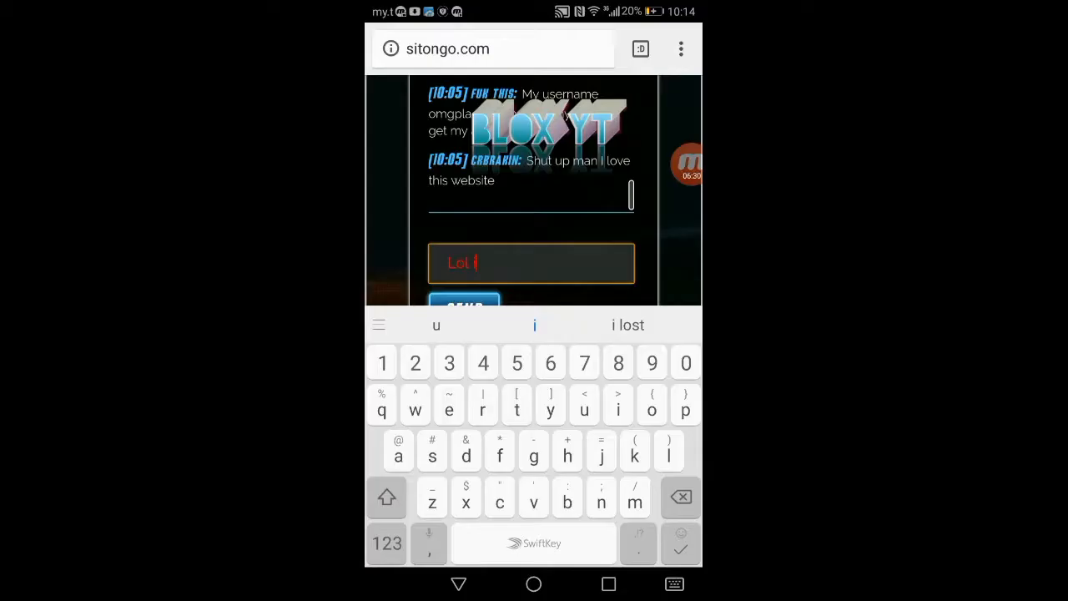
{"action": "type", "text": "ts scammmmm"}
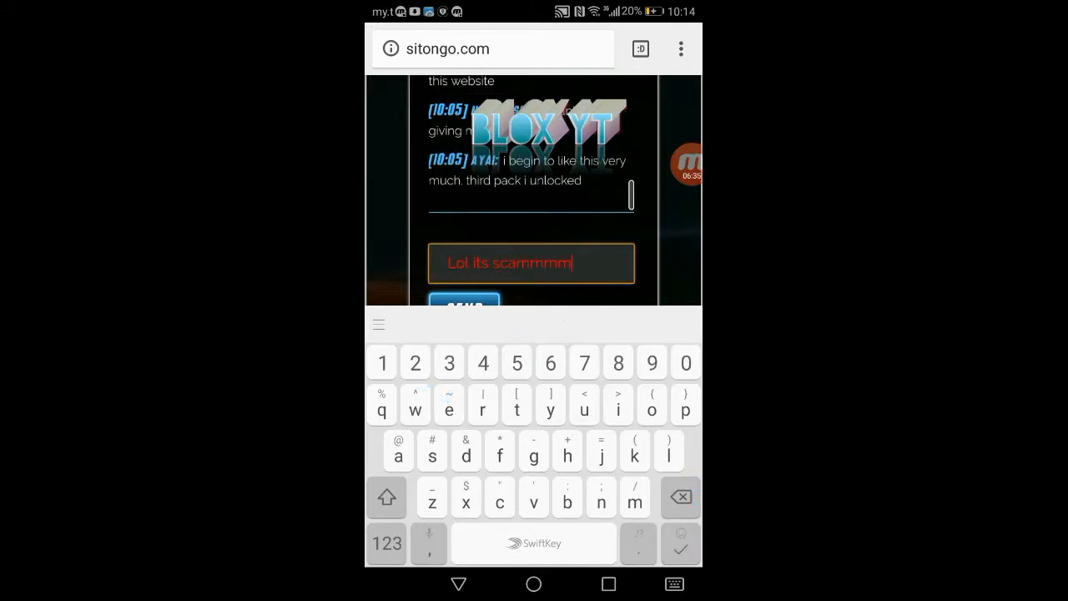
{"action": "left_click", "coordinate": [465, 304]}
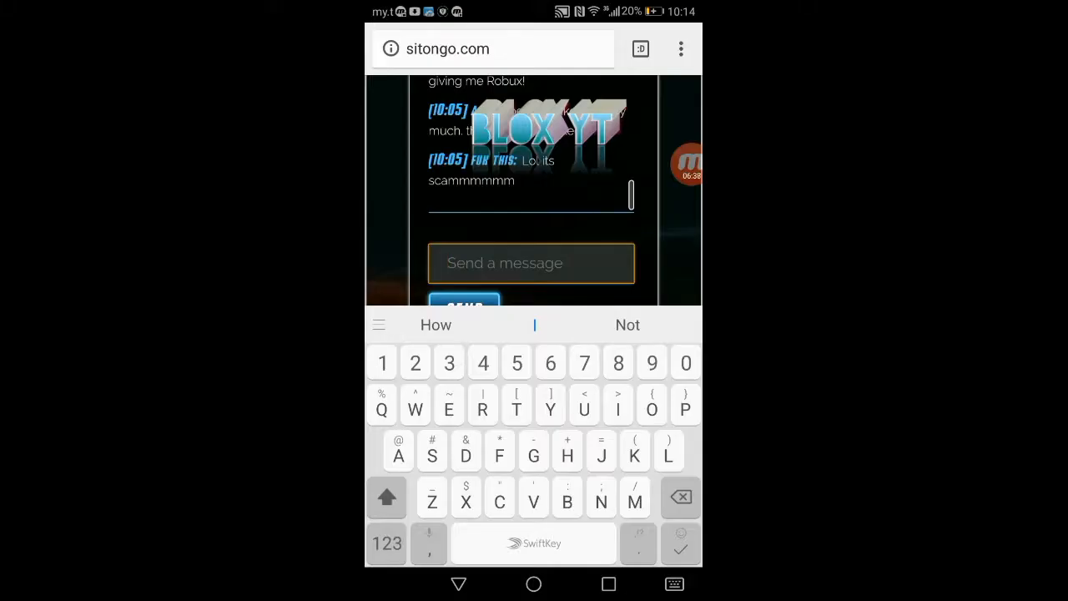
{"action": "type", "text": "u"}
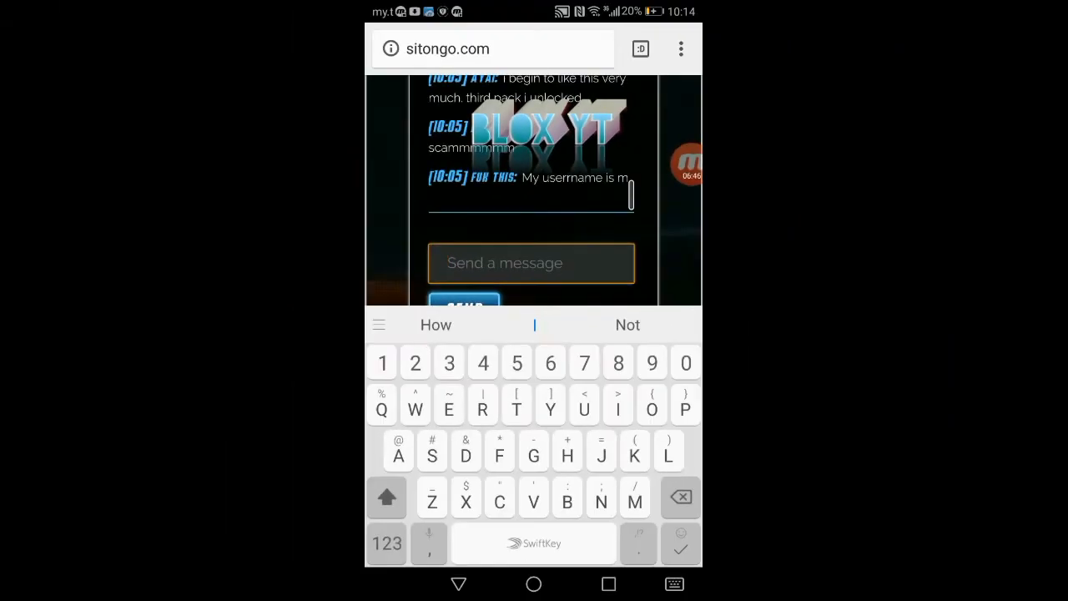
Step: Write one more 'Omg' message in the sitongo.com chat
{"action": "type", "text": "Omg"}
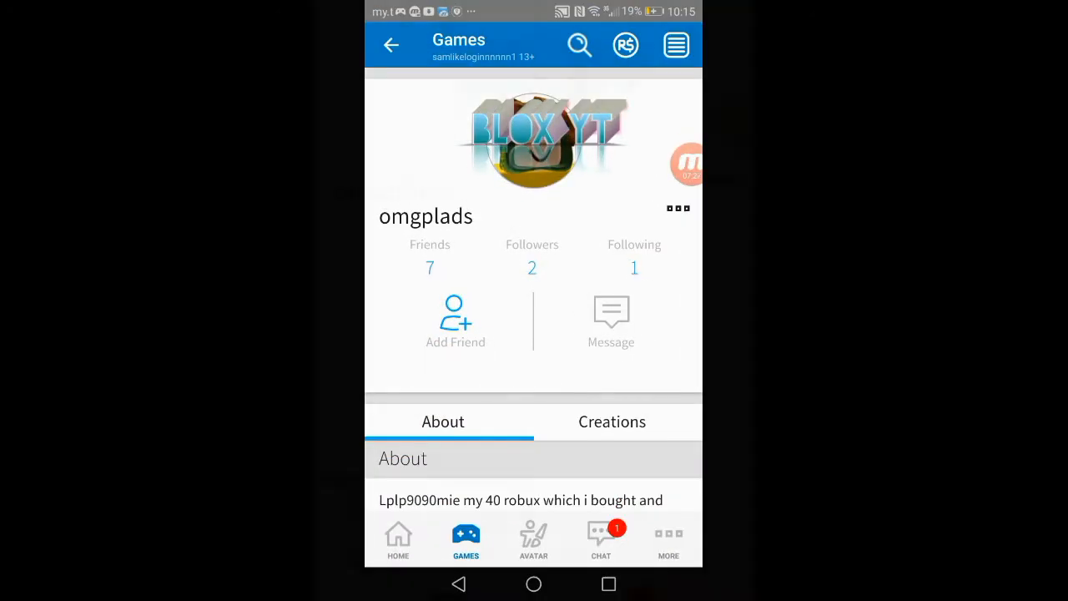
Step: Scroll the profile down to Currently Wearing, then sign out to the login form
{"action": "scroll", "scroll_direction": "down", "scroll_amount": 3}
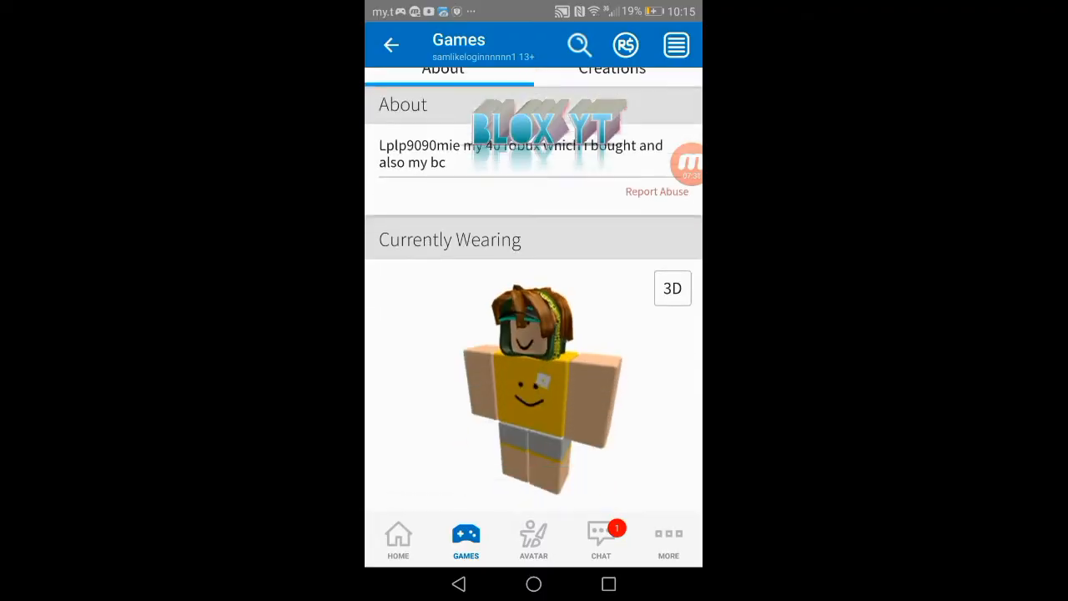
{"action": "scroll", "scroll_direction": "down", "scroll_amount": 3}
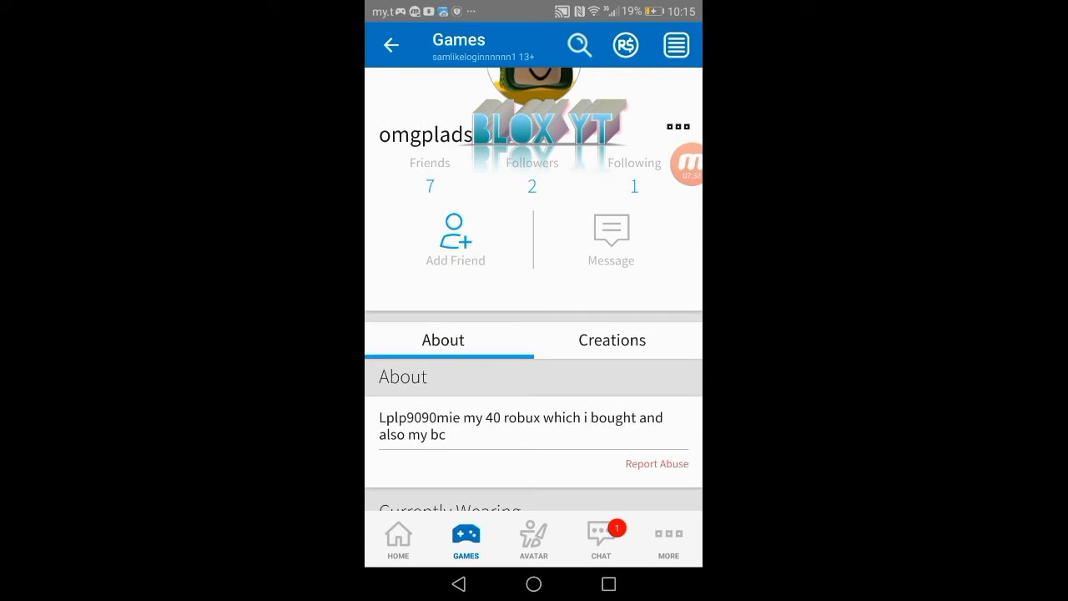
{"action": "left_click", "coordinate": [535, 461]}
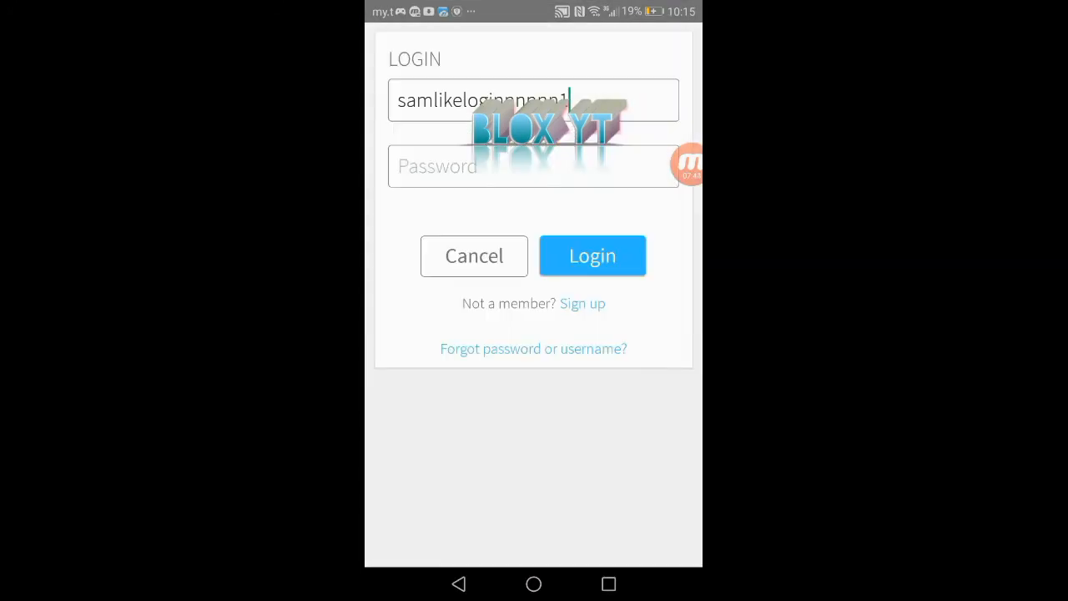
Step: Log in to Roblox as omgplads with the shared password
{"action": "type", "text": "omgplads"}
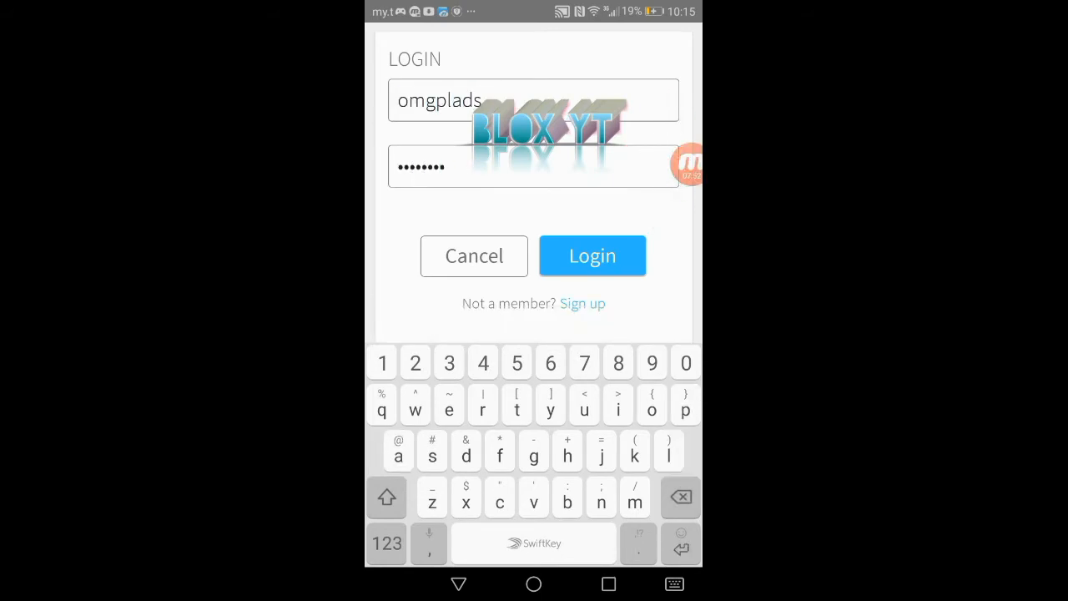
{"action": "left_click", "coordinate": [593, 255]}
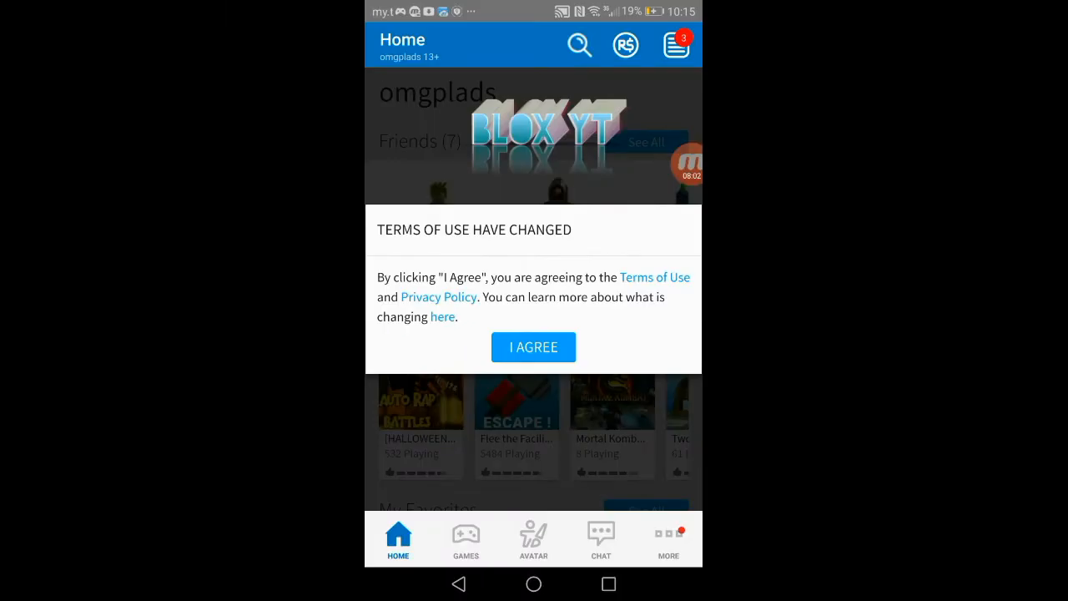
Step: Agree to the changed terms, dismiss the phone-number prompt and browse the Home feed
{"action": "left_click", "coordinate": [535, 346]}
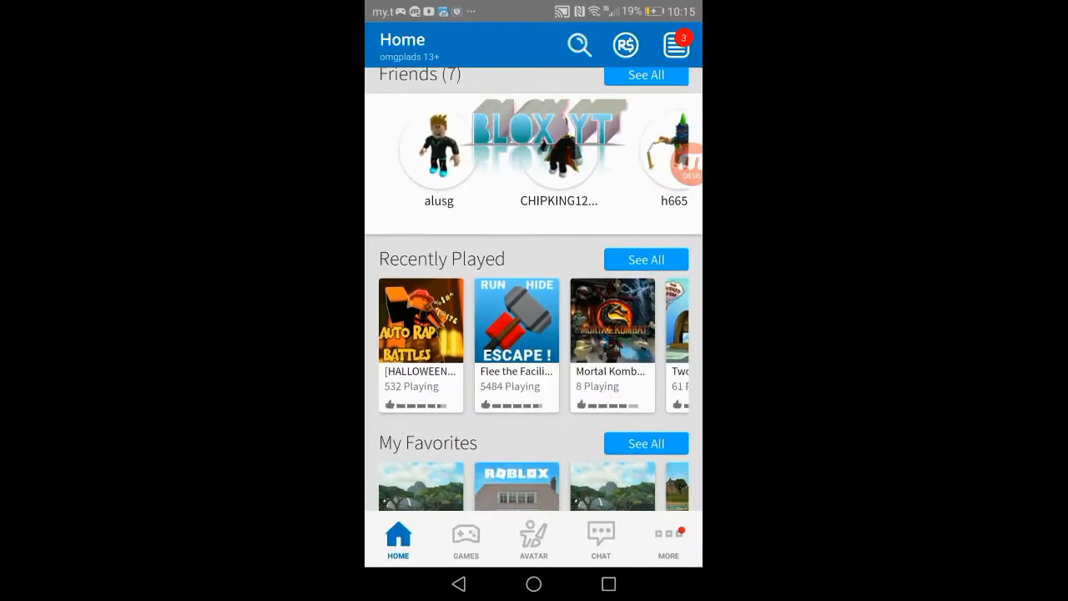
{"action": "left_click", "coordinate": [677, 45]}
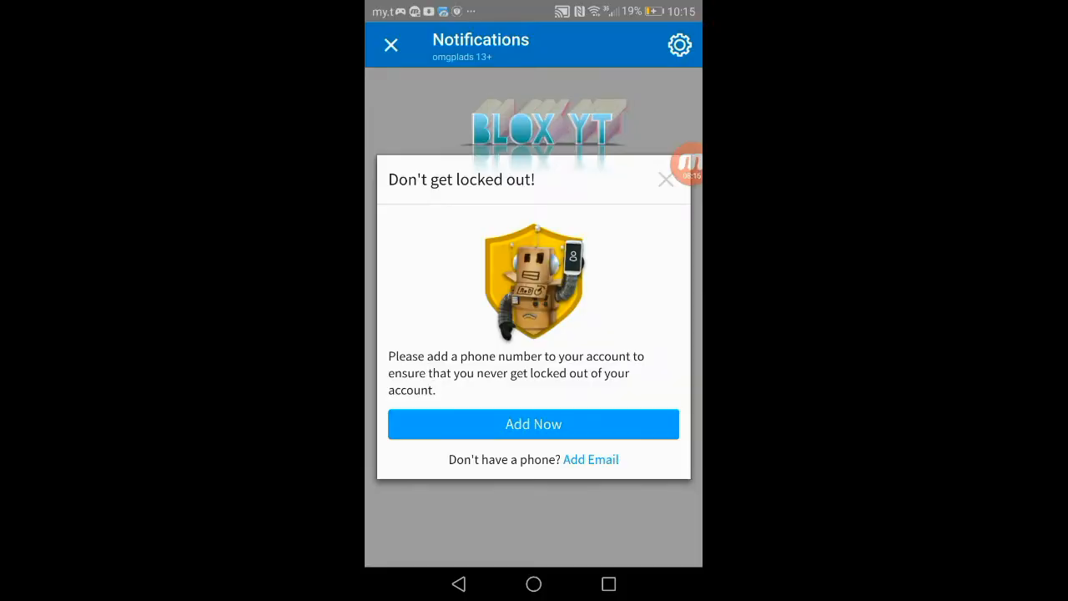
{"action": "left_click", "coordinate": [666, 178]}
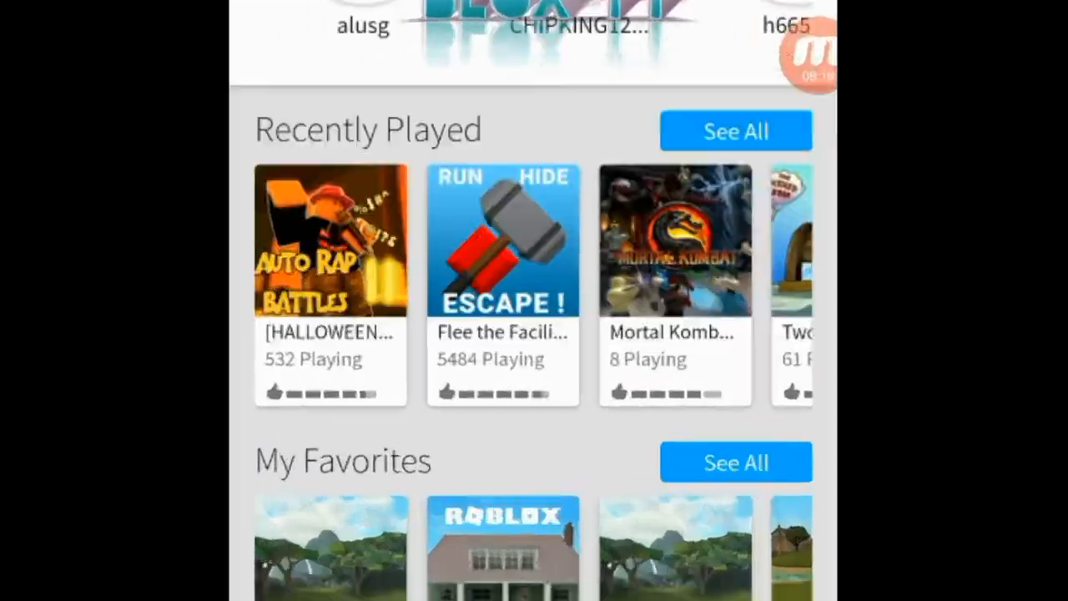
{"action": "scroll", "scroll_direction": "down", "scroll_amount": 3}
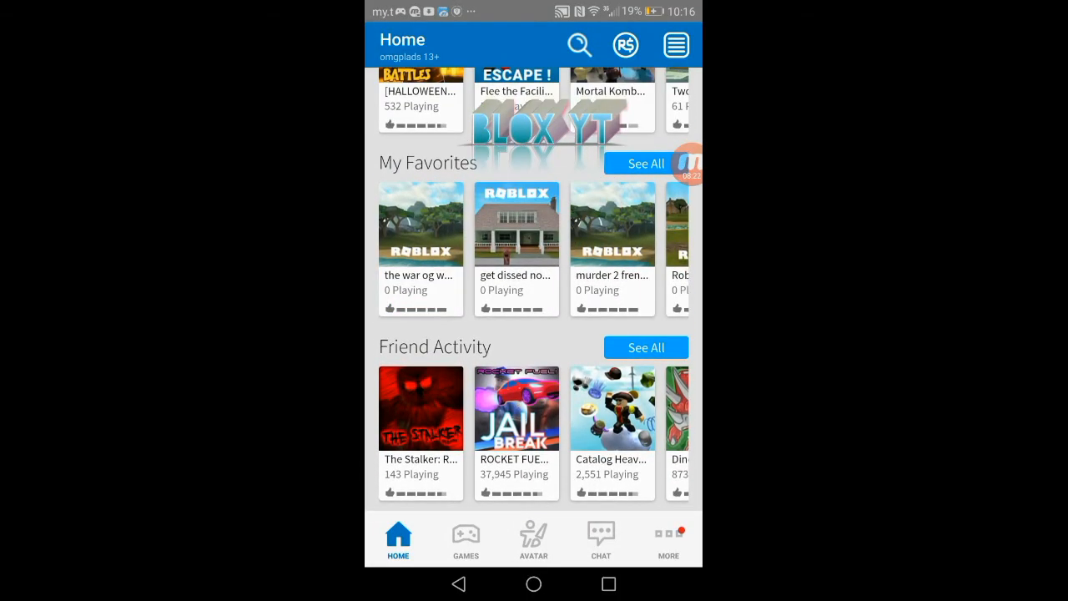
{"action": "scroll", "scroll_direction": "down", "scroll_amount": 3}
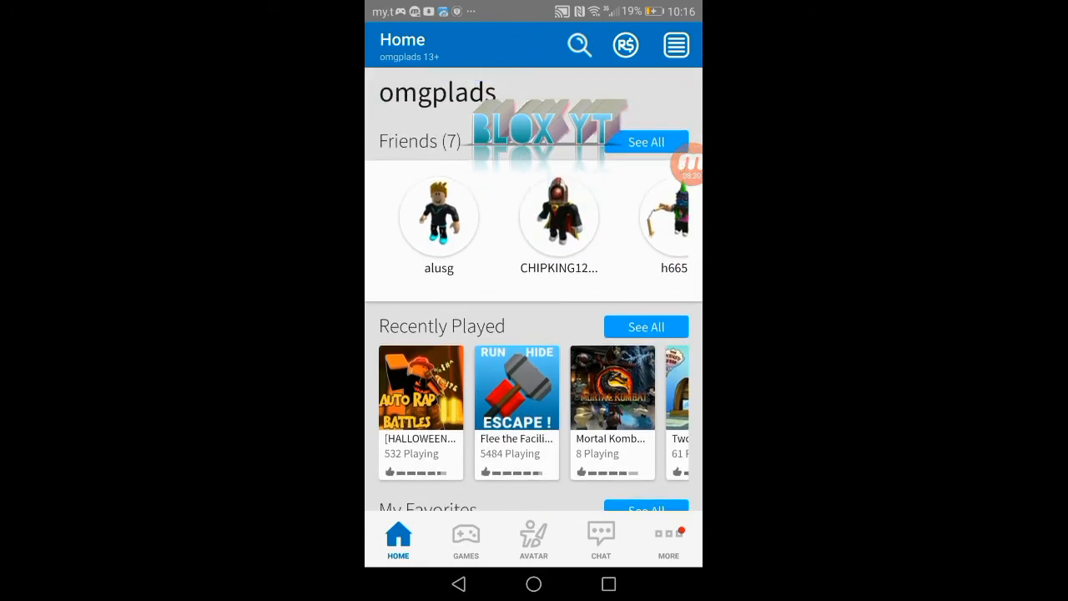
Step: Go to omgplads's profile and view its Creations
{"action": "double_click", "coordinate": [438, 92]}
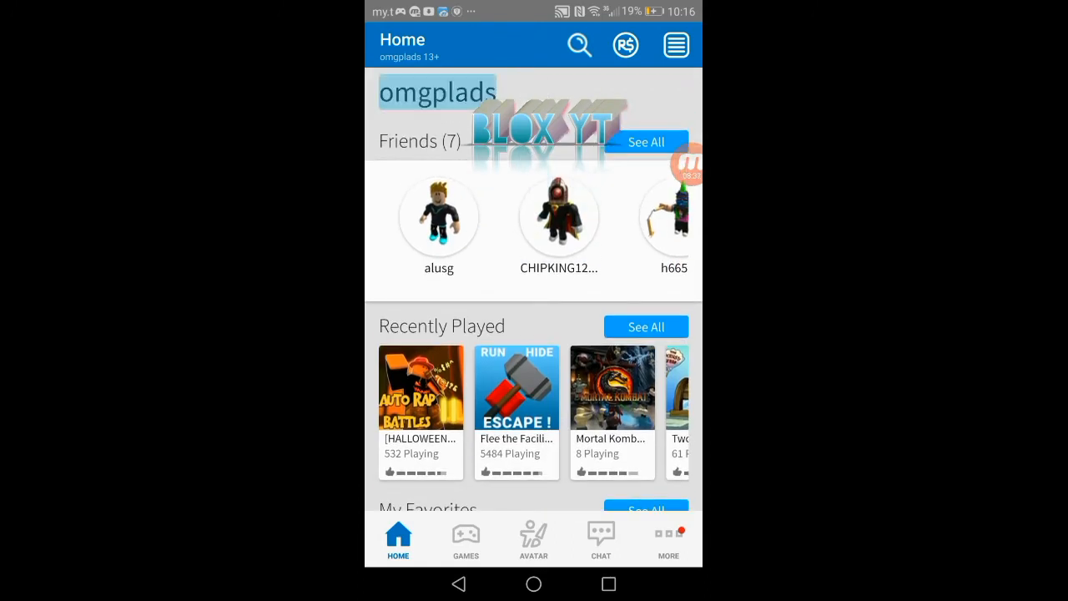
{"action": "left_click", "coordinate": [438, 91]}
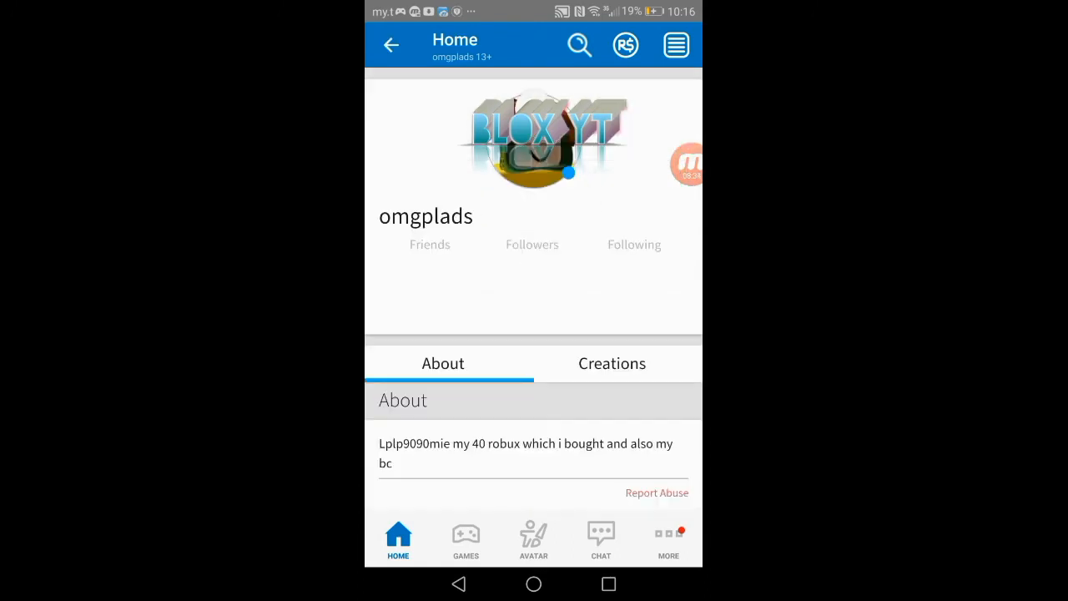
{"action": "left_click", "coordinate": [611, 364]}
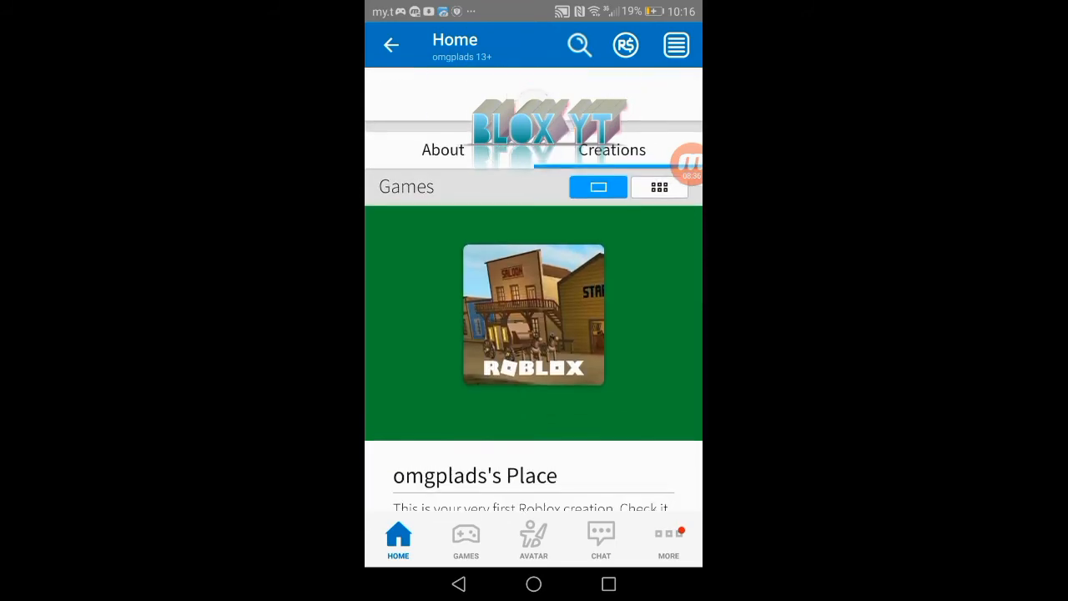
Step: Scroll through the profile's collections and groups, then close the options menu
{"action": "scroll", "scroll_direction": "down", "scroll_amount": 3}
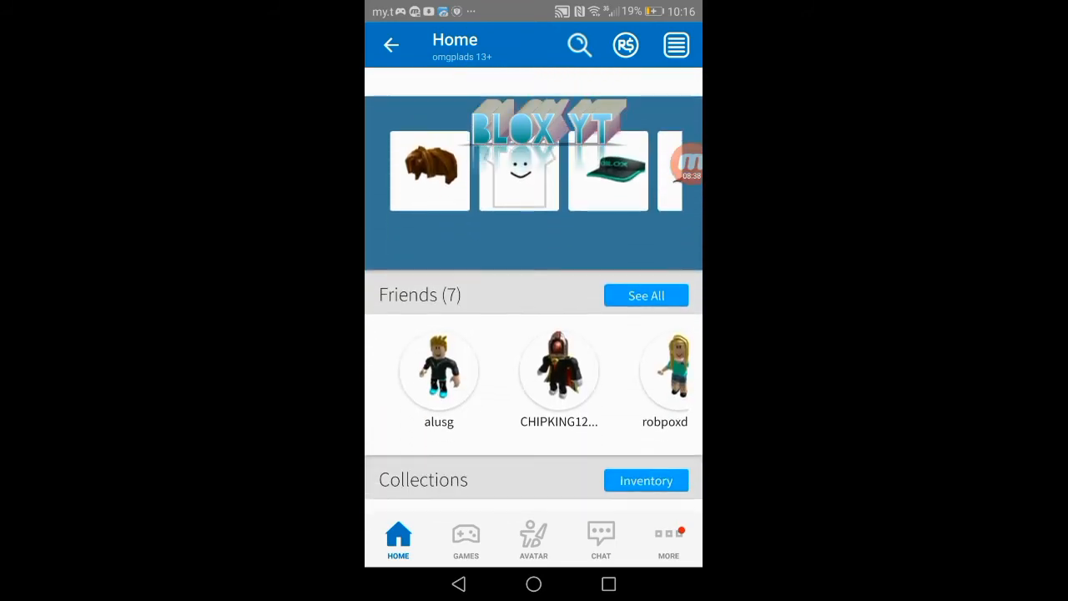
{"action": "scroll", "scroll_direction": "down", "scroll_amount": 3}
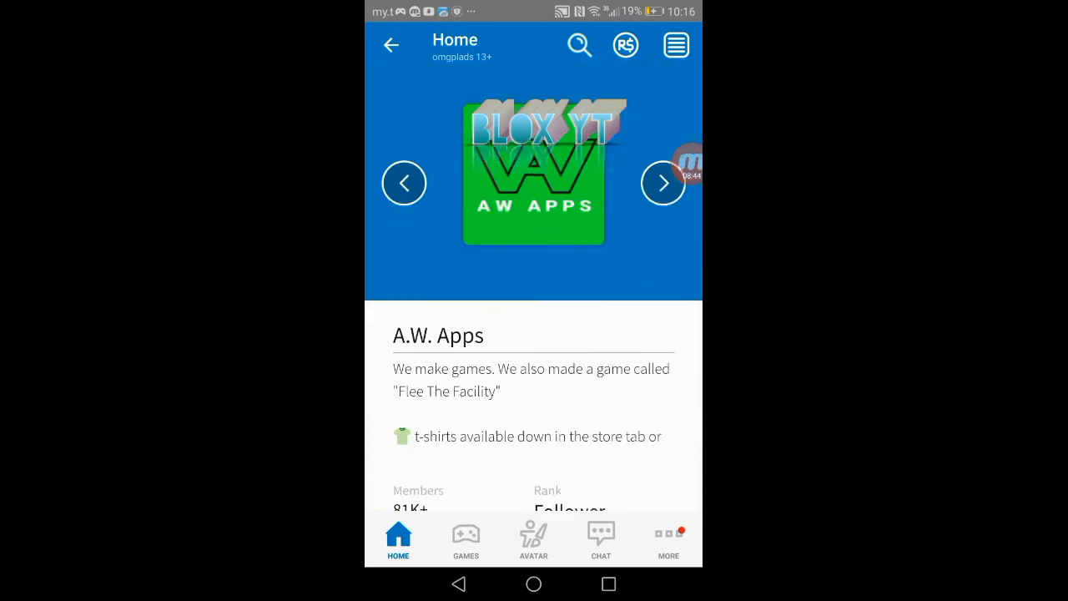
{"action": "scroll", "scroll_direction": "down", "scroll_amount": 3}
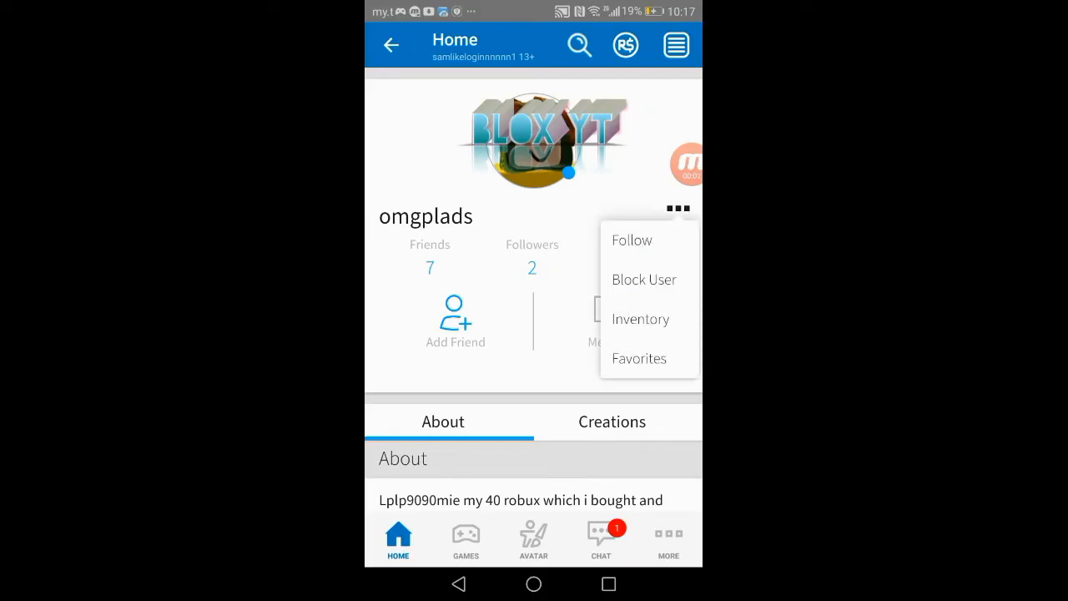
{"action": "left_click", "coordinate": [631, 241]}
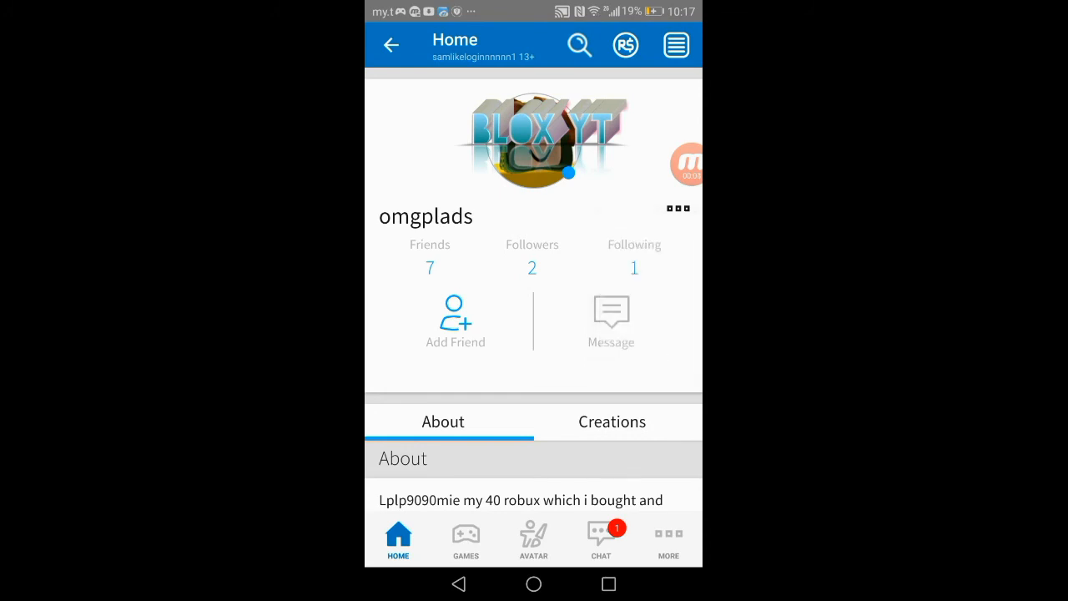